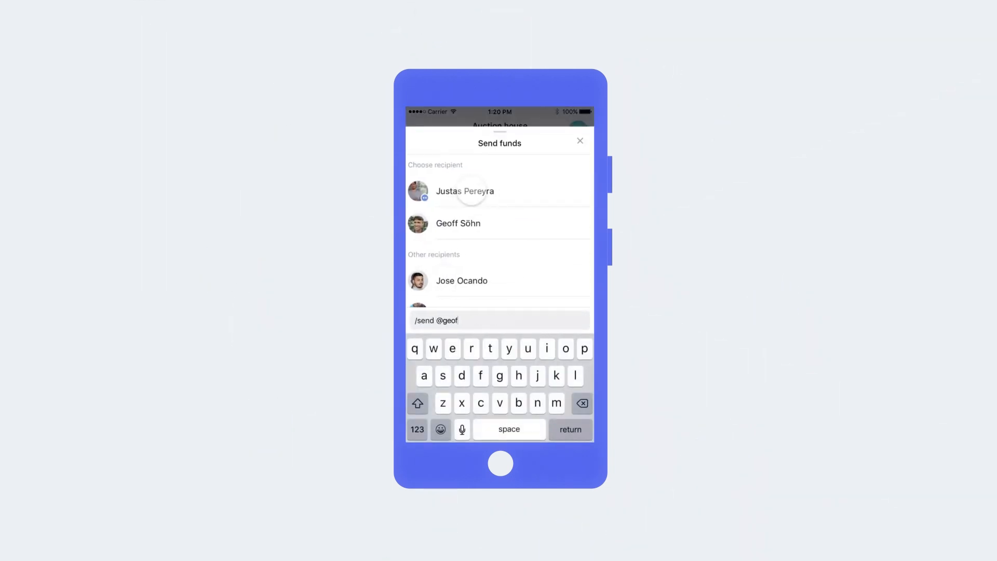
# Send 2.00 ETH in Ether to the chosen contact from the Send funds sheet
pyautogui.click(458, 223)
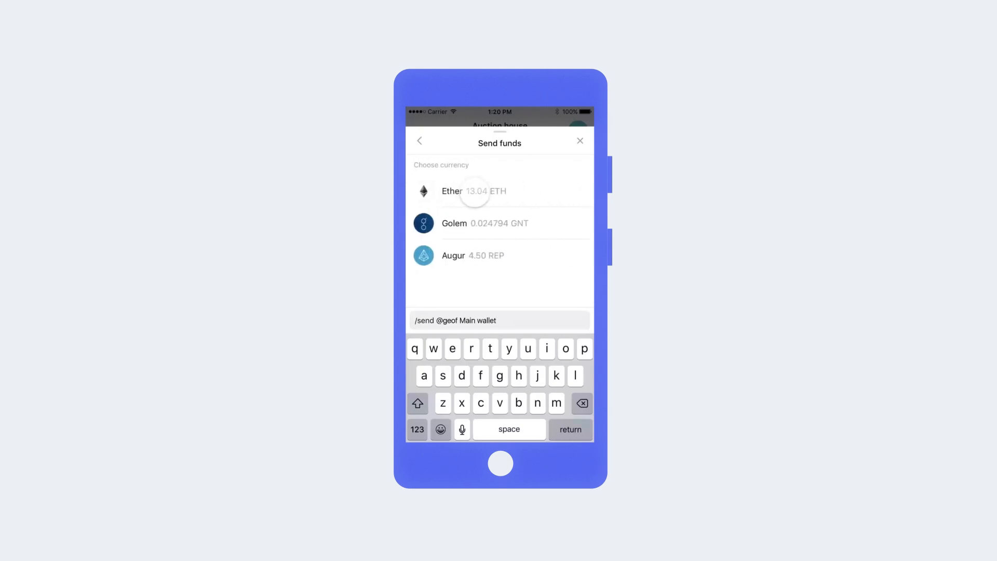
pyautogui.click(451, 192)
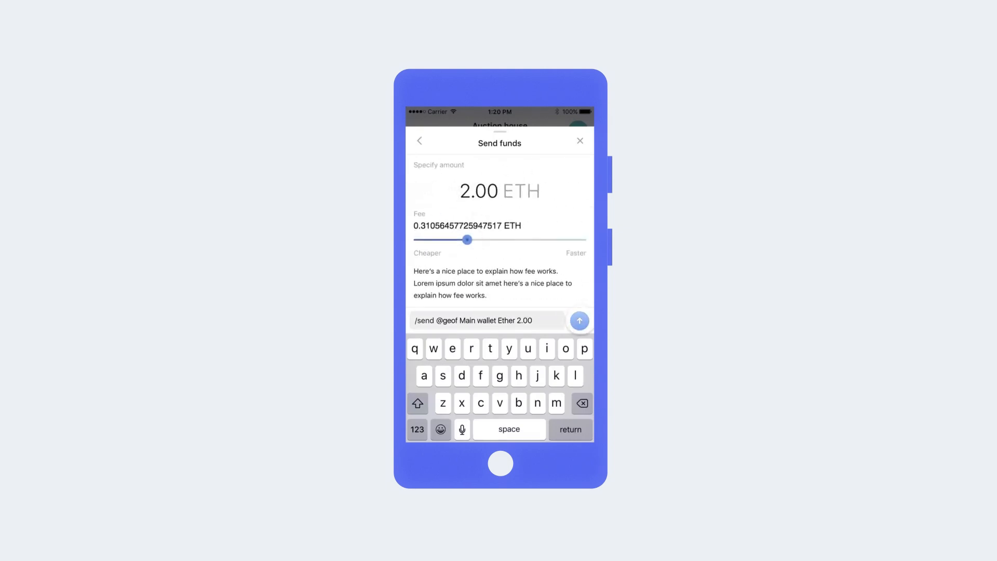
pyautogui.click(579, 321)
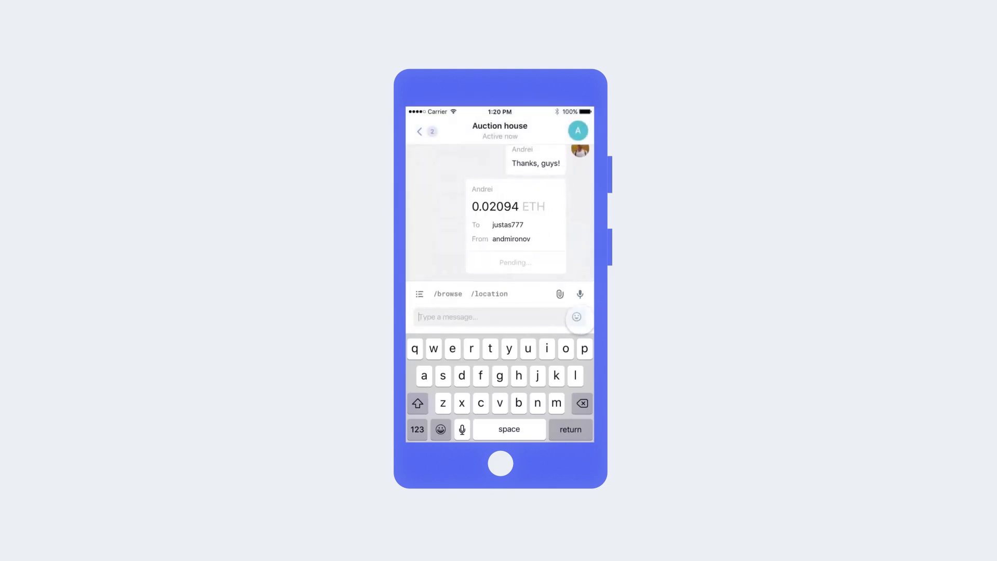